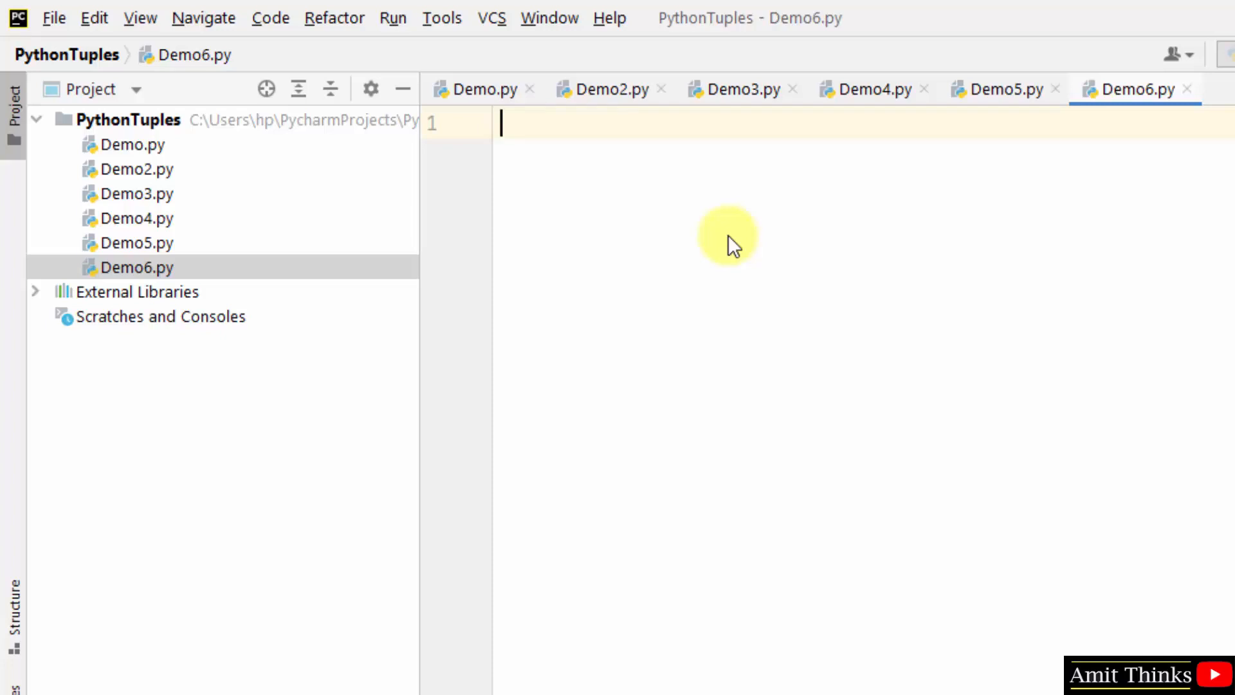
# Step: Add a Negative Indexing comment and define mytuple as ("ronaldo","messi","neymar","maradona")
pyautogui.write('# Negative Indexing in Tuples')
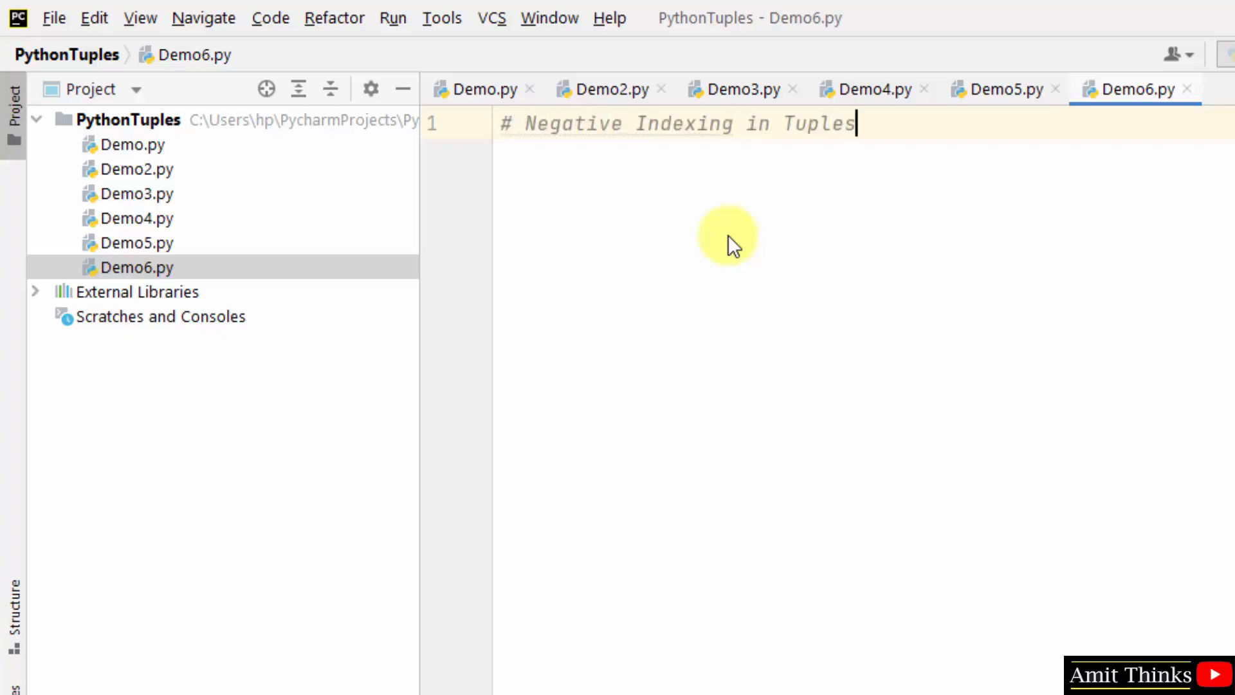
pyautogui.write('mytup')
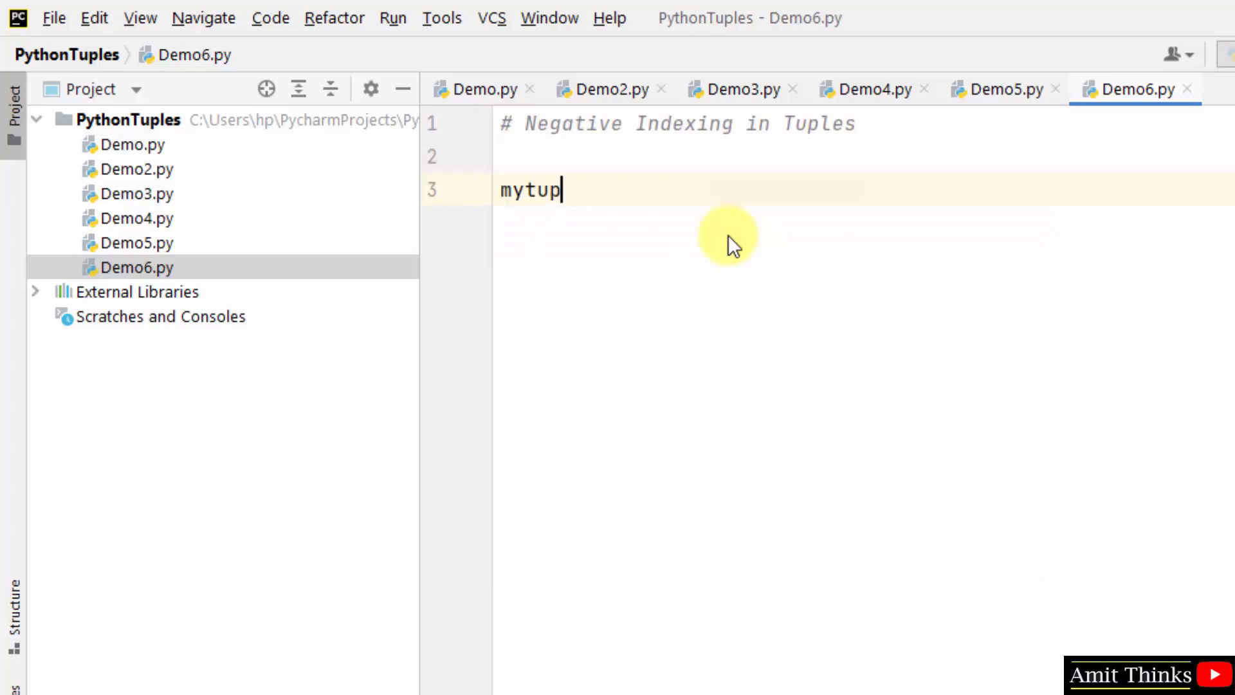
pyautogui.write('le =')
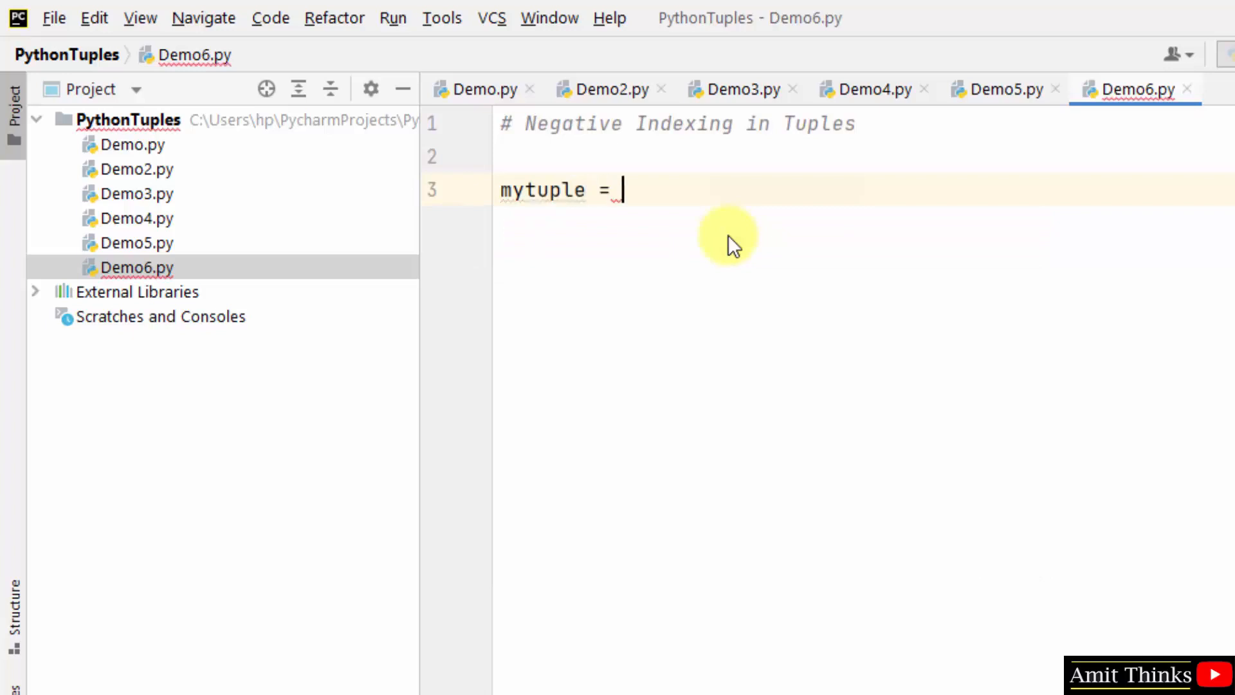
pyautogui.write('("ronaldo","messi","neymar","maradona")')
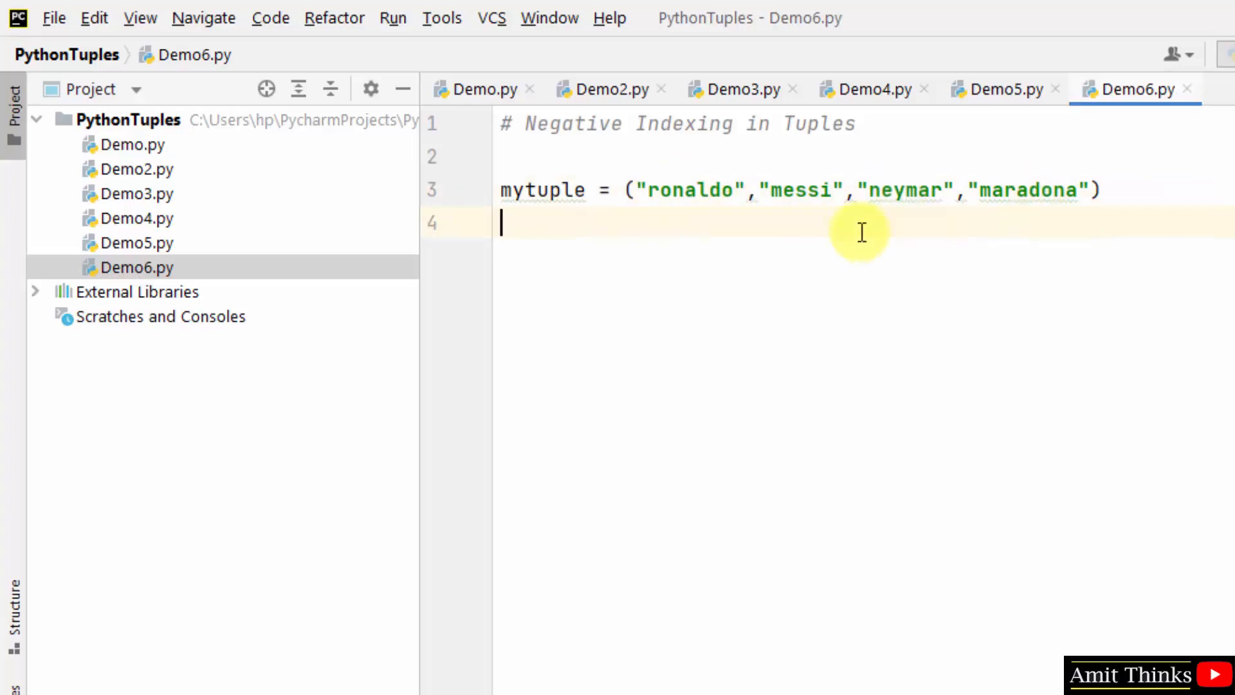
# Step: Add a print(mytuple) line and start a new line below it
pyautogui.write('print(')
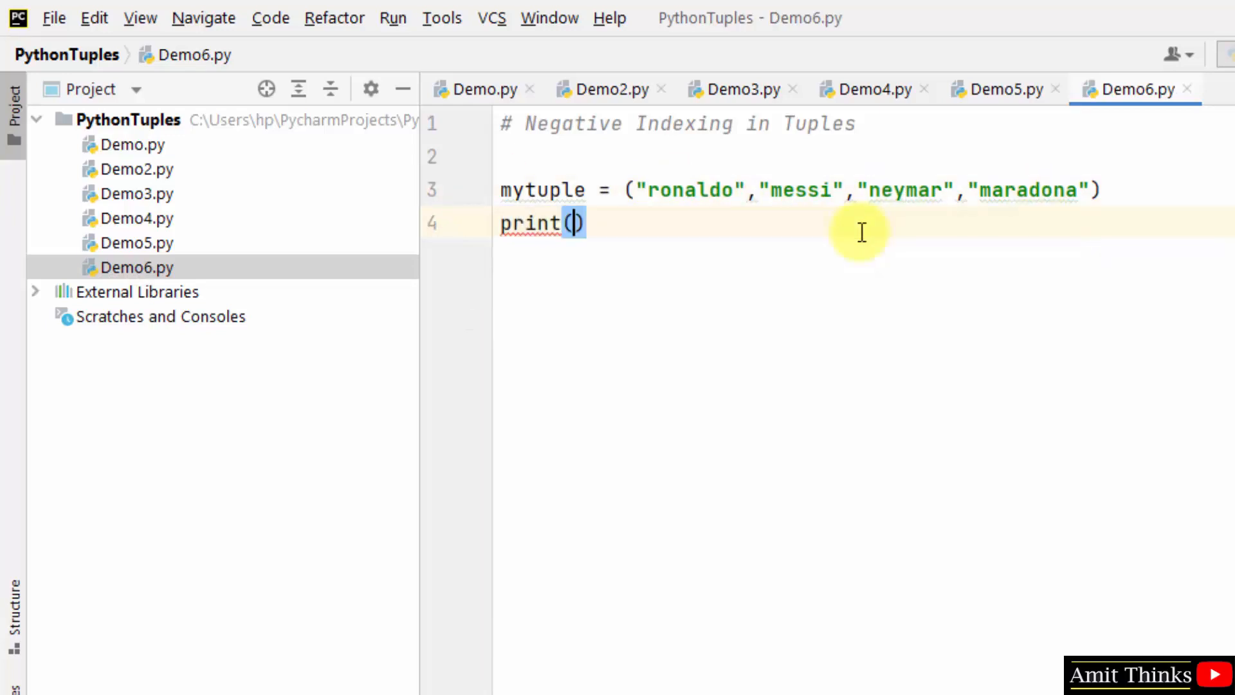
pyautogui.write('mytuple')
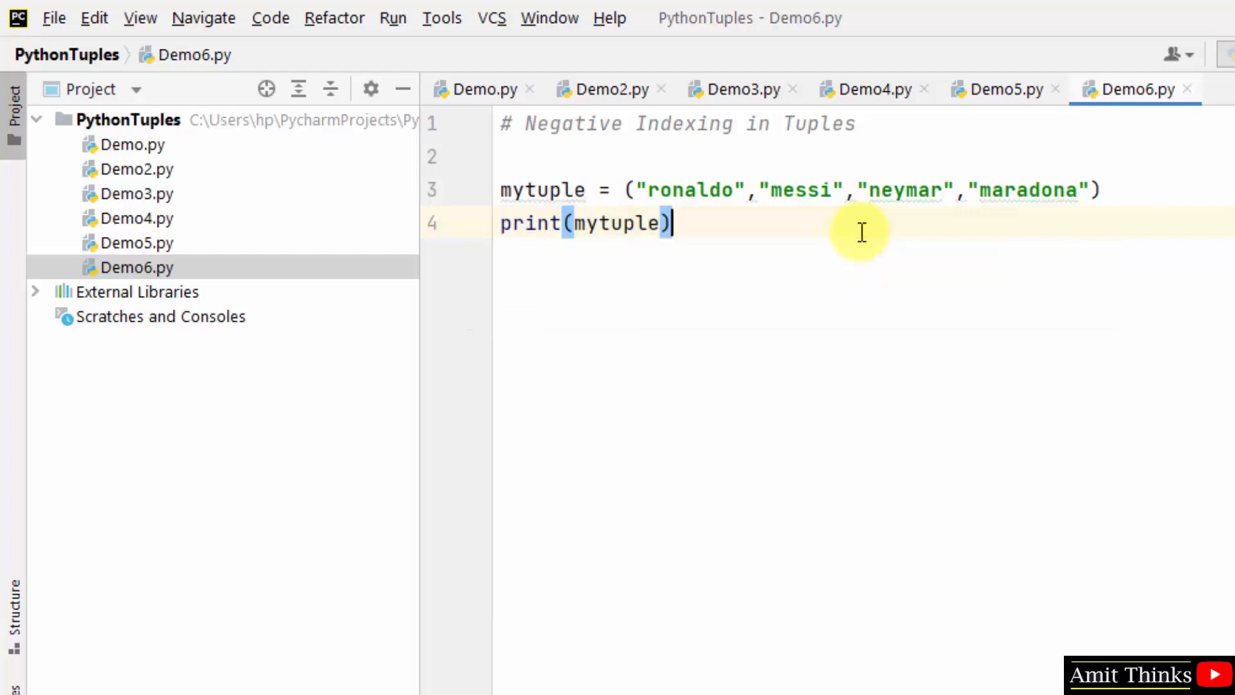
pyautogui.press('Enter')
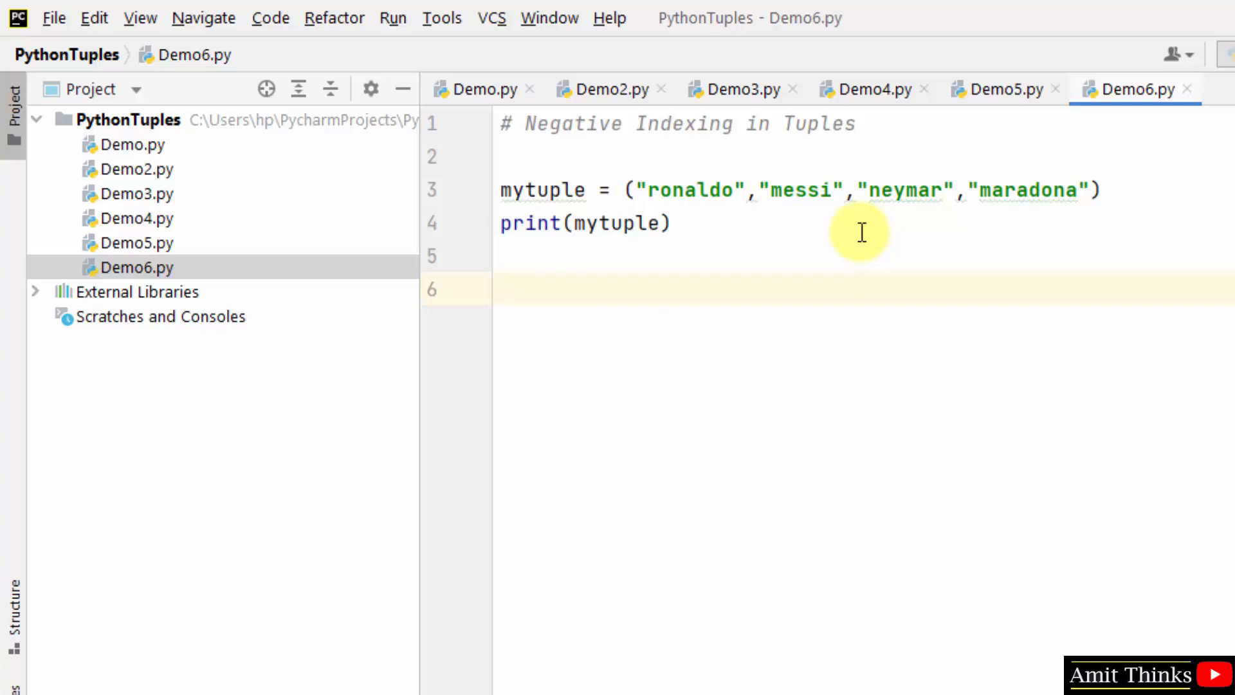
# Step: Add print(mytuple[-1]) to print the last item, and begin a '# last element' comment
pyautogui.write('print')
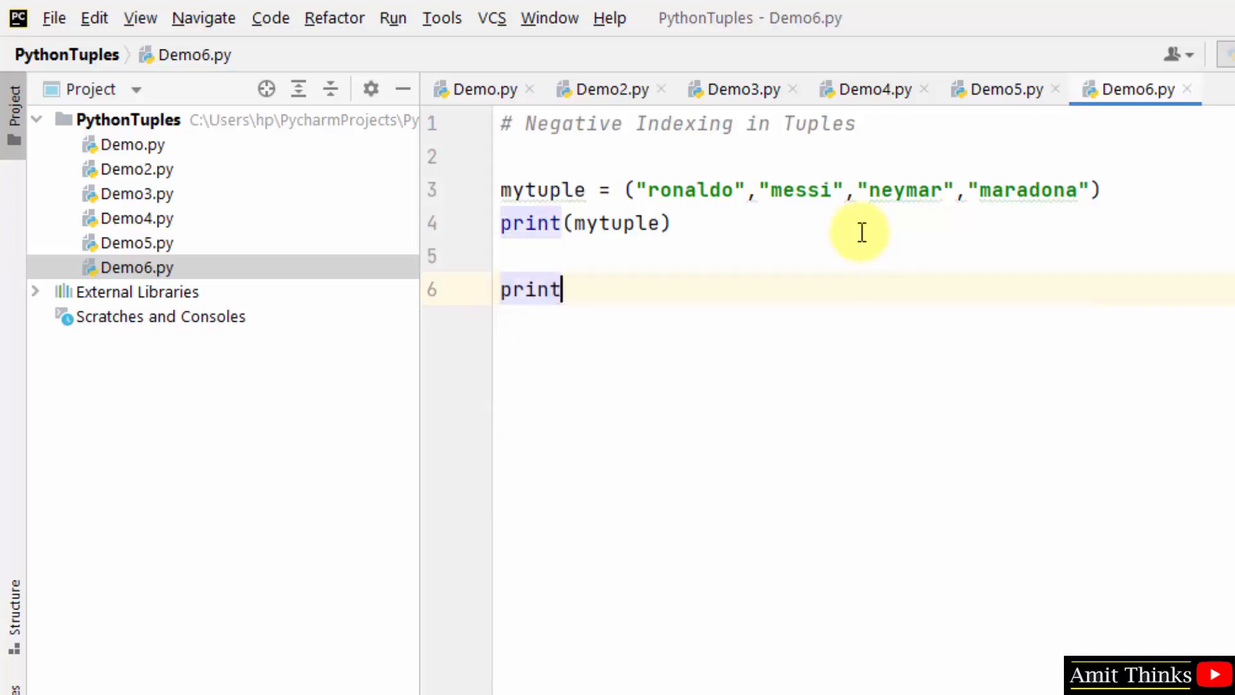
pyautogui.write('(mytuple)')
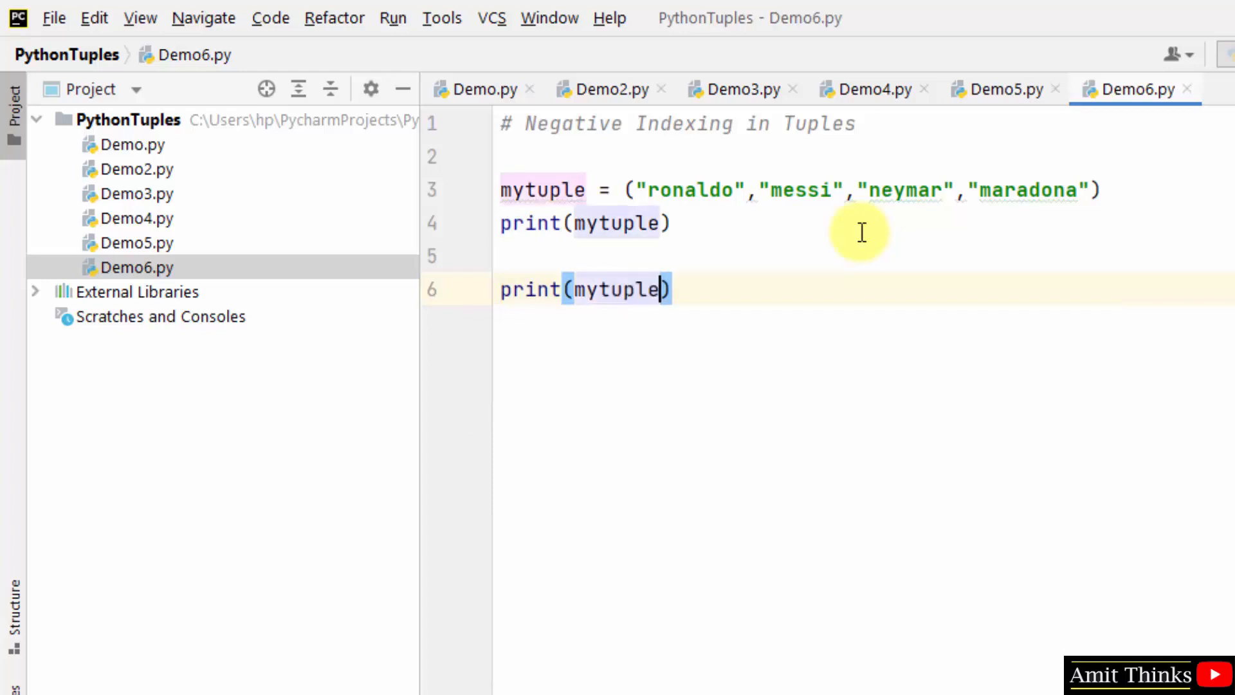
pyautogui.write('[-1]')
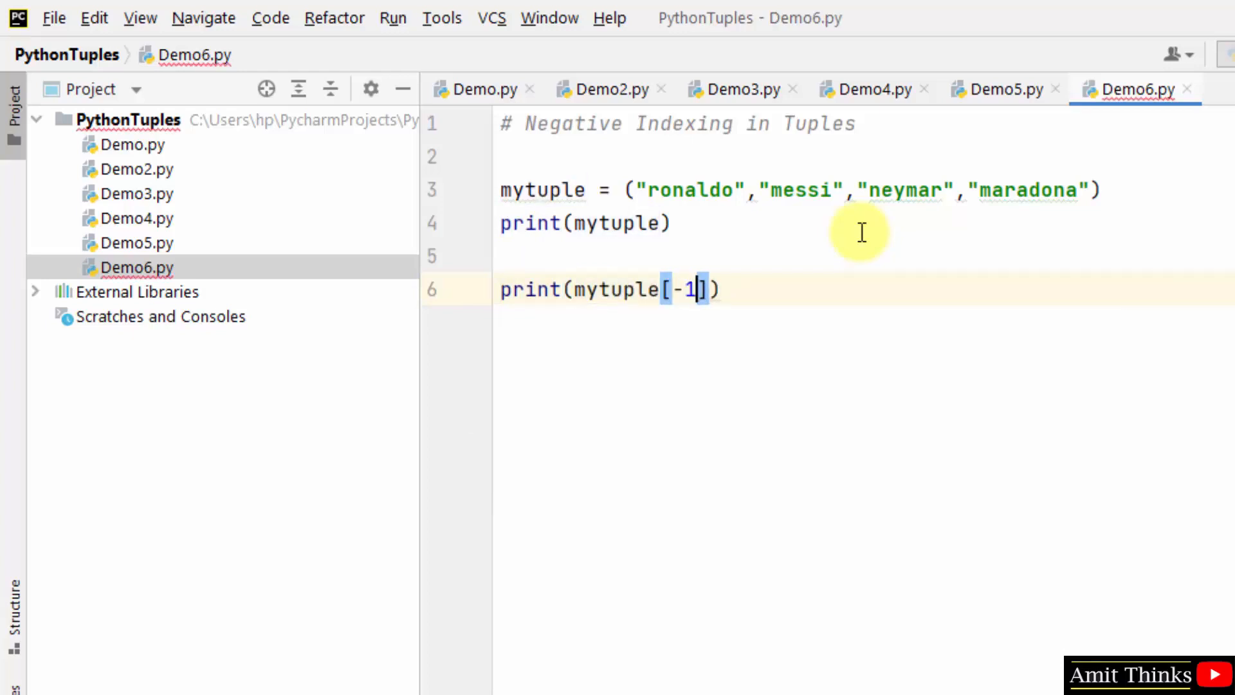
pyautogui.write('# last element')
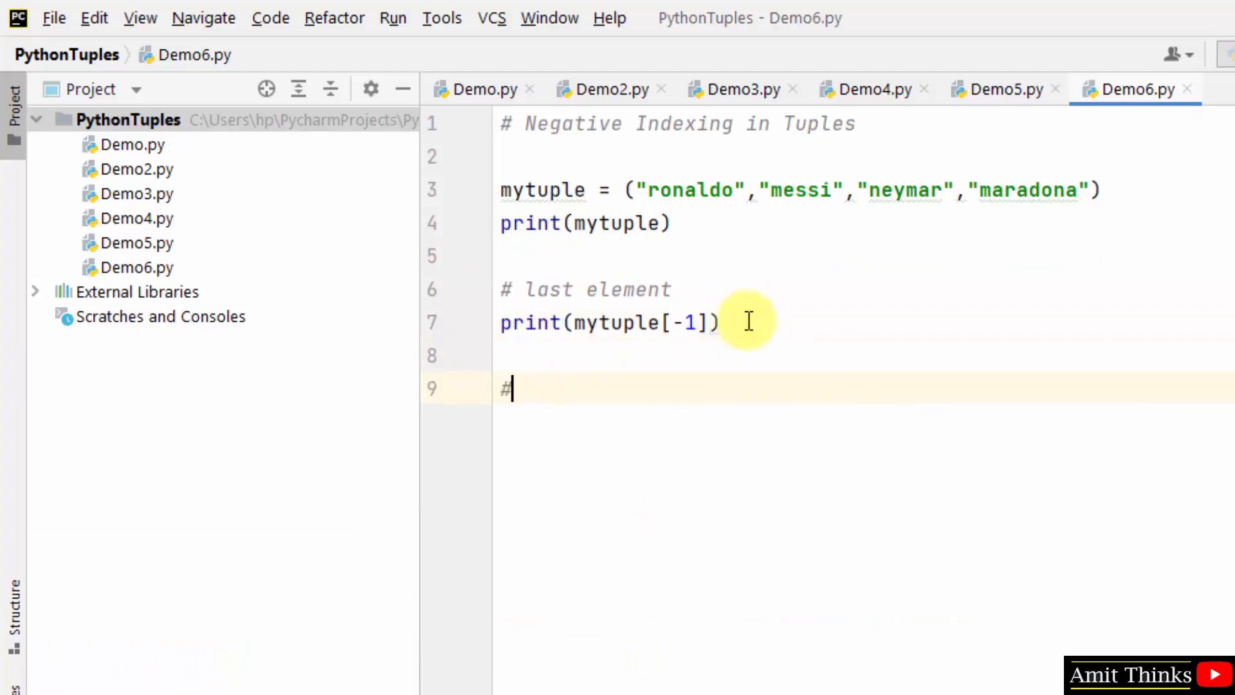
# Step: Type the comment '# 2nd last element' above the next print line
pyautogui.write('# 2nd last element')
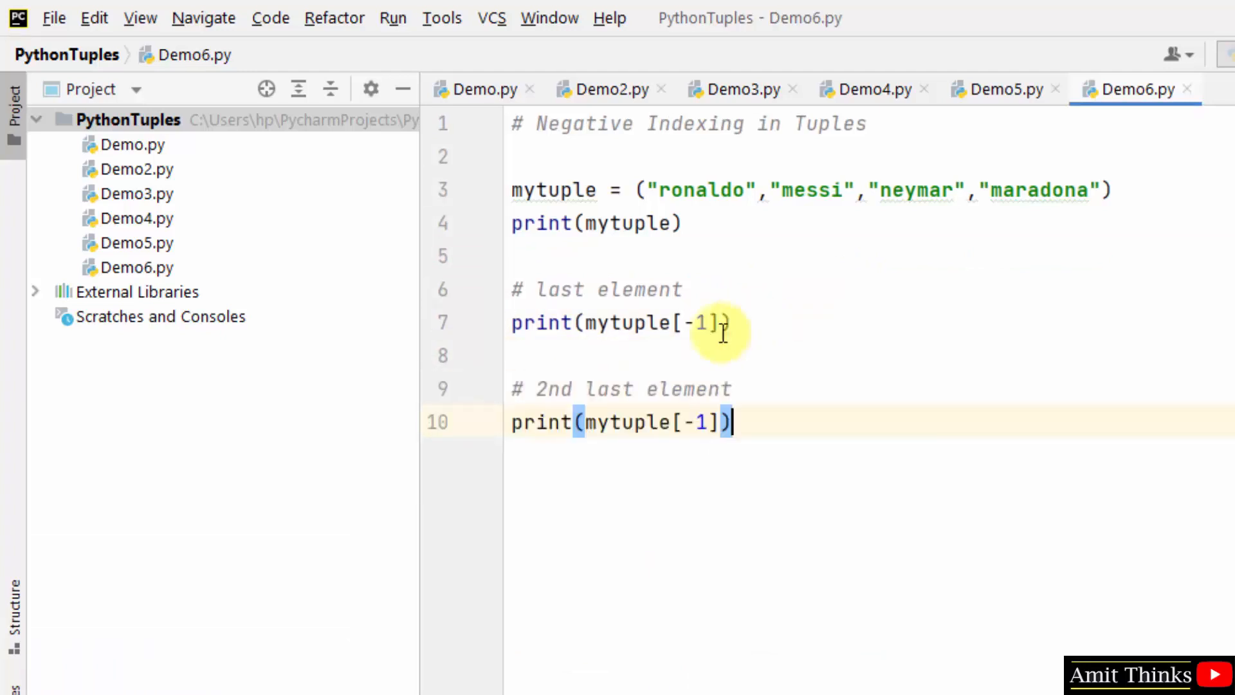